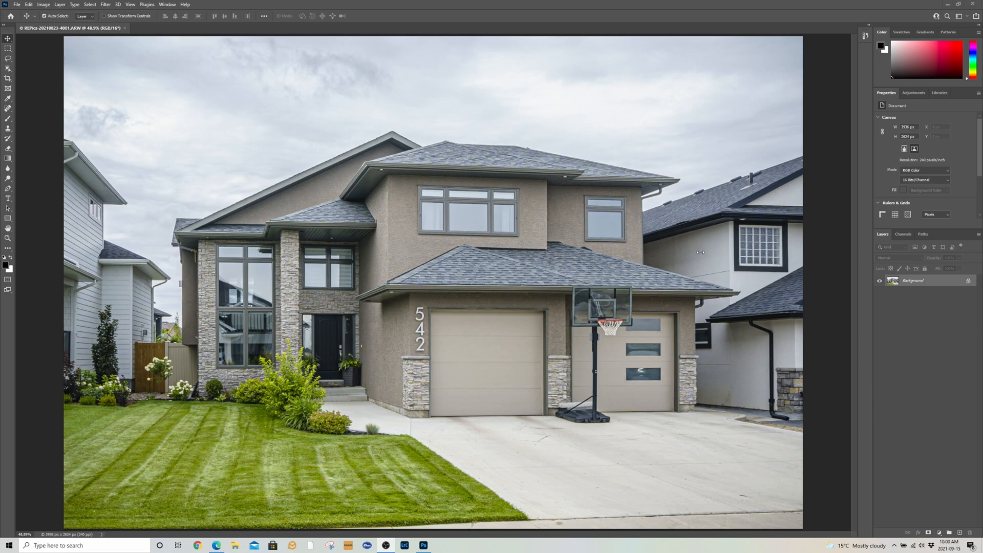
{"action": "mouse_move", "coordinate": [494, 162]}
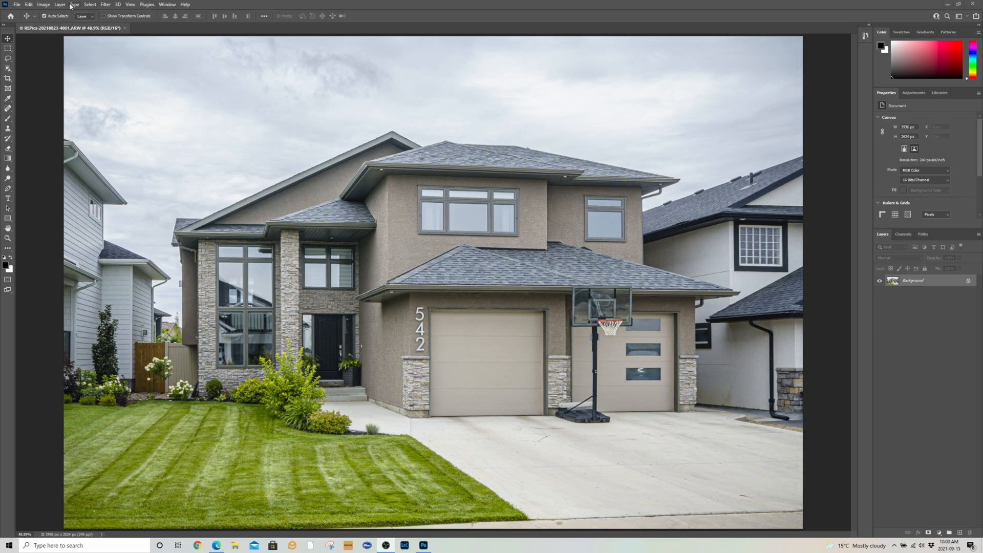
Launch Edit > Sky Replacement on the house photo, previewing a blue cloudy sky
{"action": "left_click", "coordinate": [29, 4]}
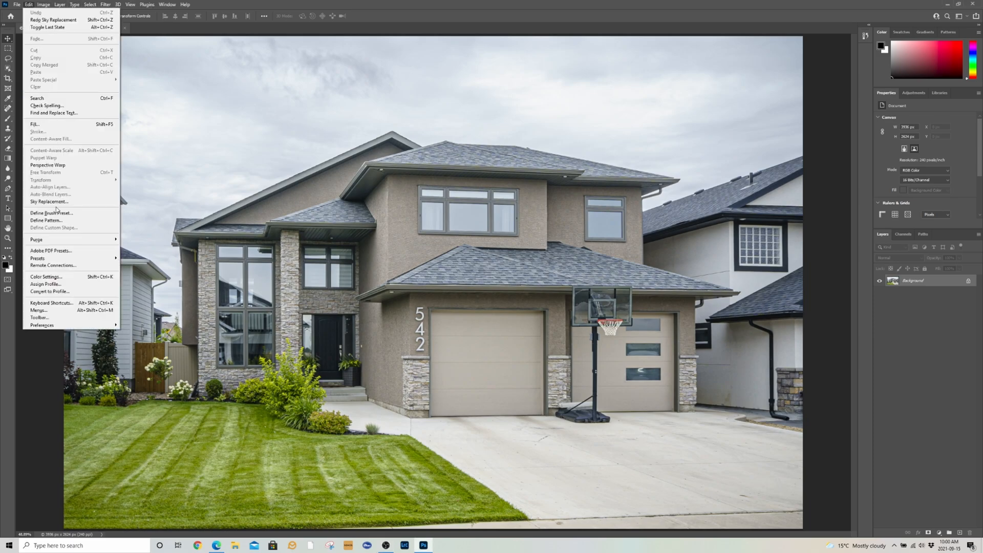
{"action": "left_click", "coordinate": [49, 202]}
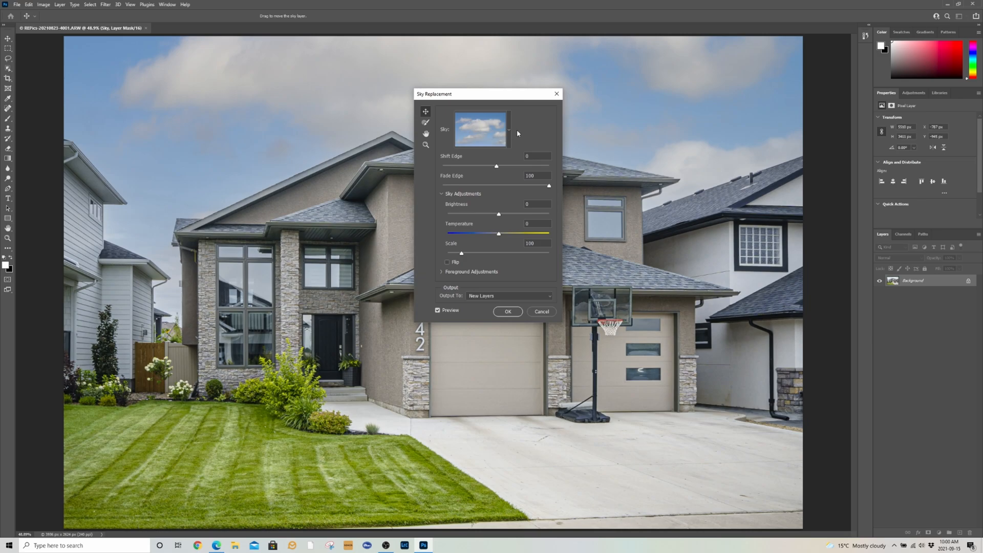
{"action": "mouse_move", "coordinate": [508, 136]}
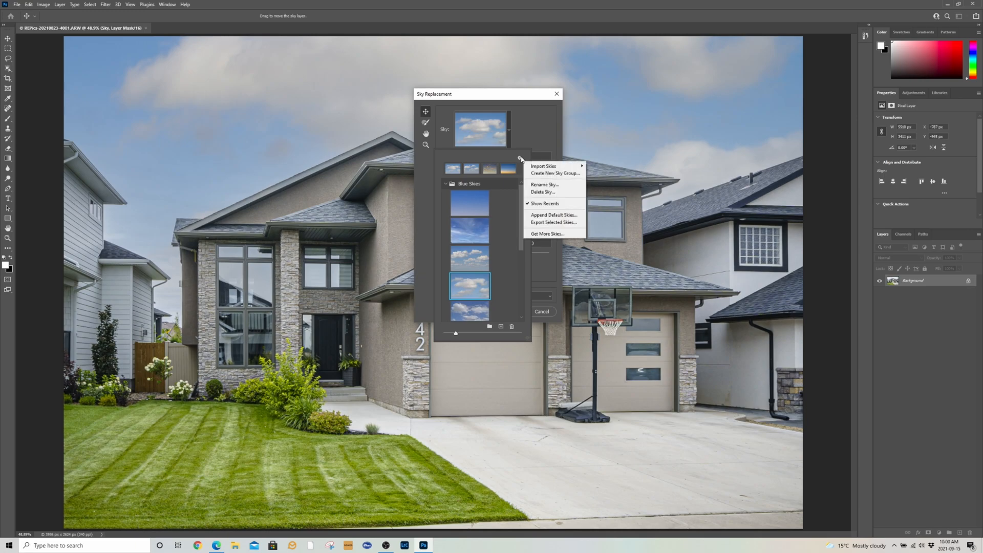
{"action": "mouse_move", "coordinate": [542, 166]}
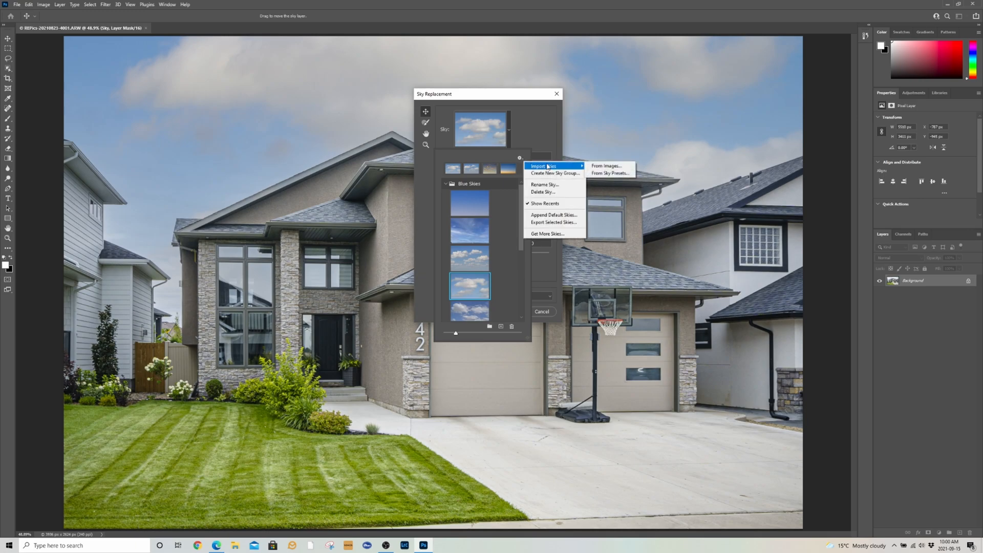
Import the sky preset file and expand the new group beside the built-in Blue Skies
{"action": "left_click", "coordinate": [608, 173]}
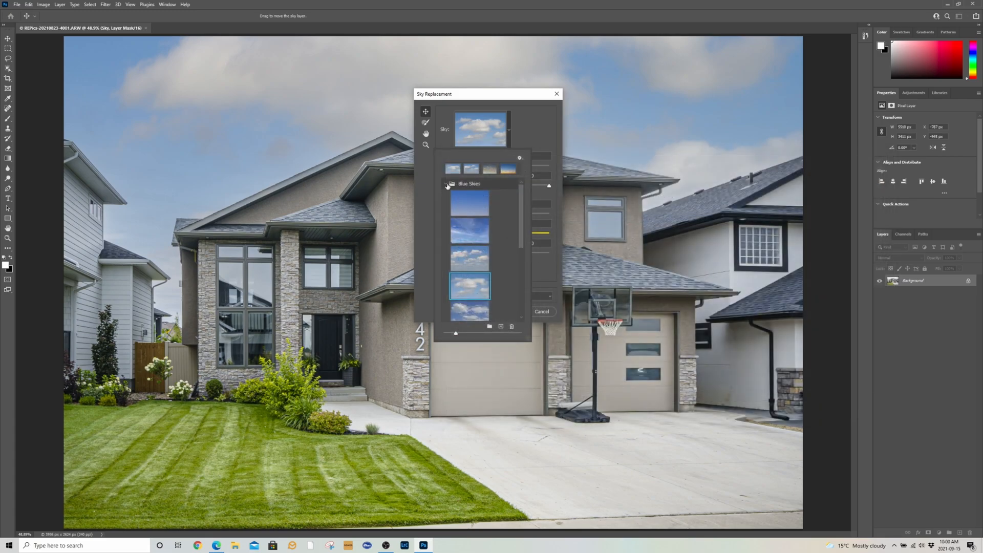
{"action": "left_click", "coordinate": [445, 183]}
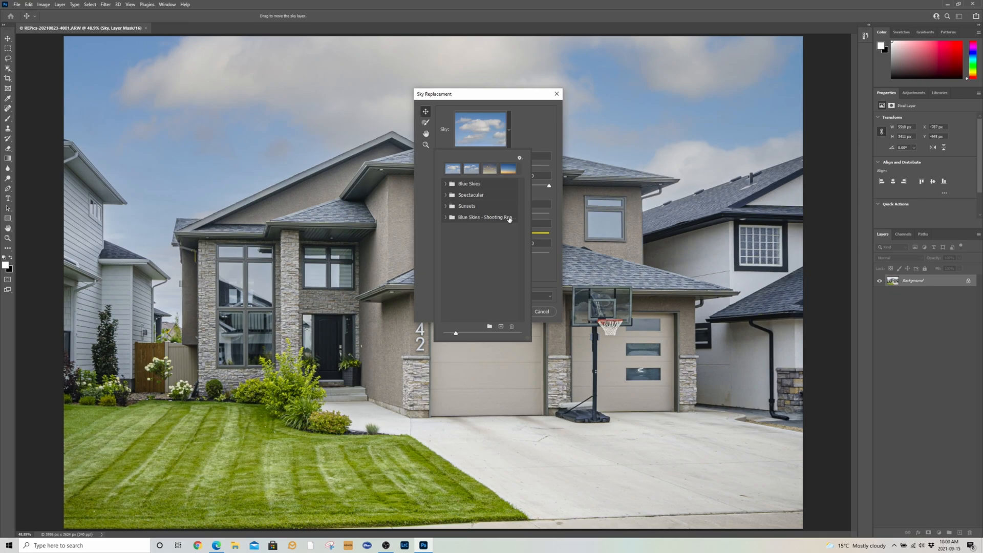
{"action": "left_click", "coordinate": [446, 217]}
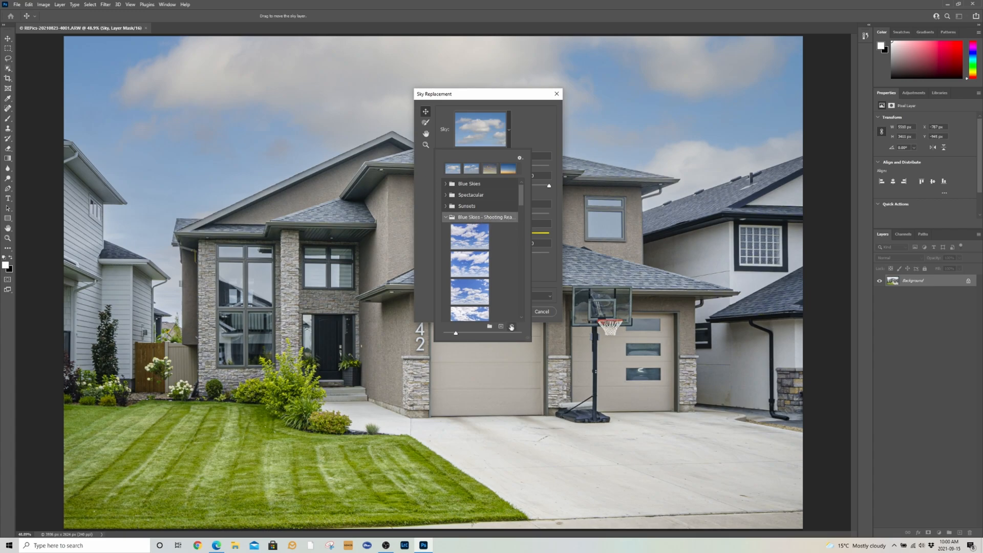
Delete the imported sky group, confirm the warning, and cancel Sky Replacement leaving the grey sky
{"action": "left_click", "coordinate": [512, 326]}
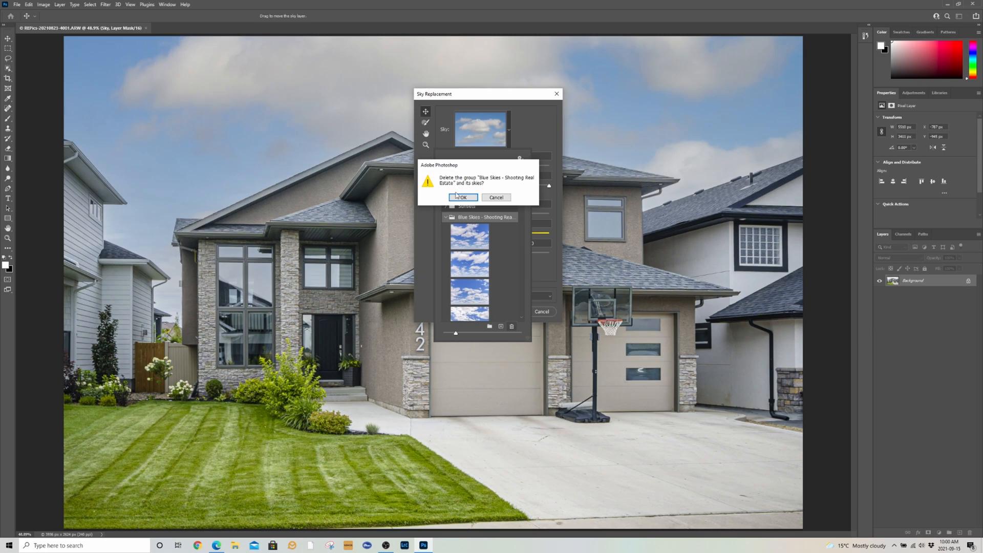
{"action": "left_click", "coordinate": [462, 196]}
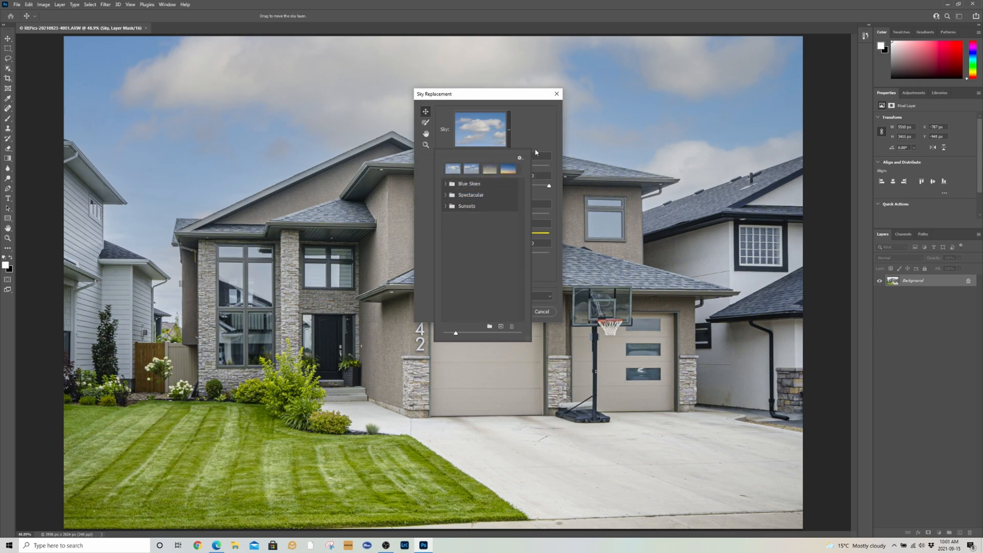
{"action": "left_click", "coordinate": [540, 311]}
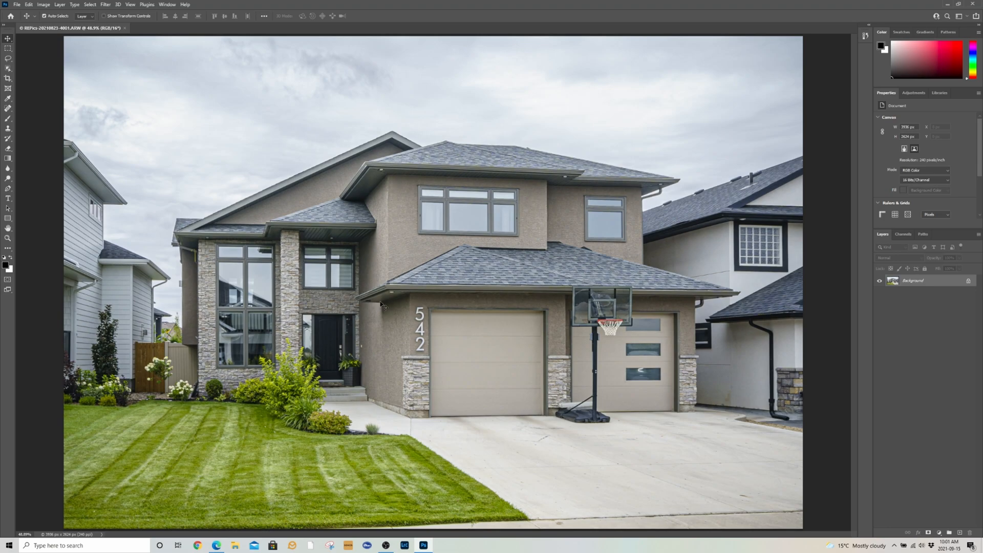
Open the downloaded Blue Skies - Shooting Real Estate.sky file from the Downloads folder
{"action": "left_click", "coordinate": [235, 545]}
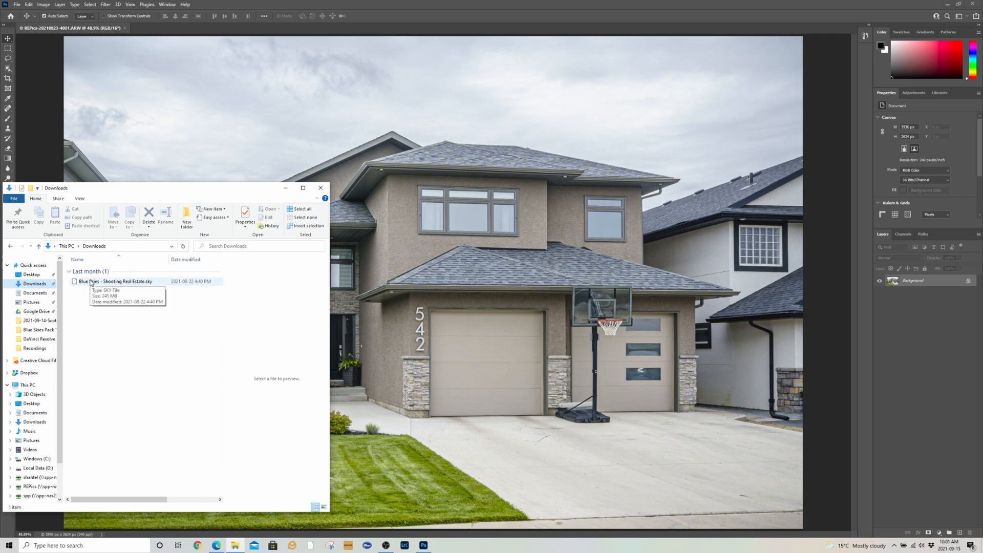
{"action": "left_click", "coordinate": [321, 187]}
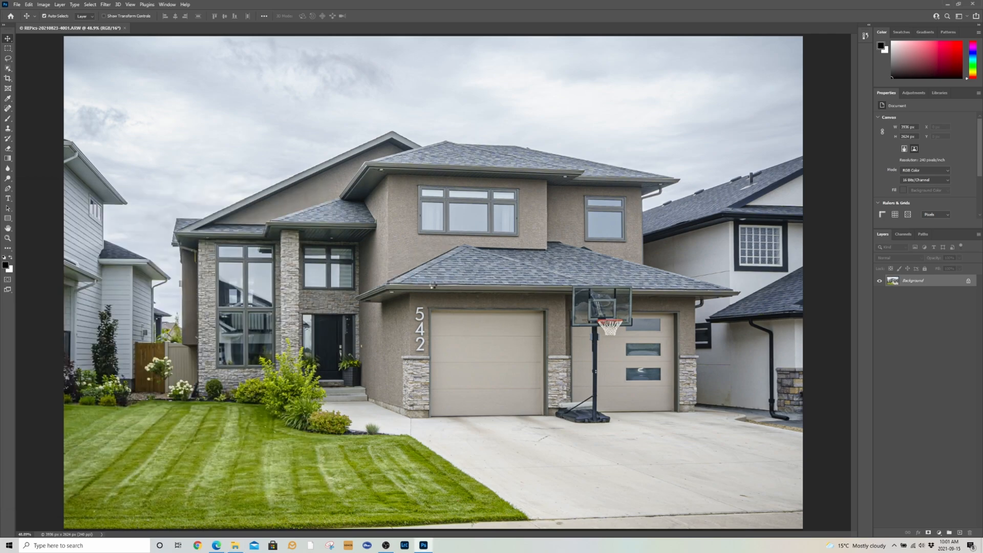
{"action": "mouse_move", "coordinate": [493, 153]}
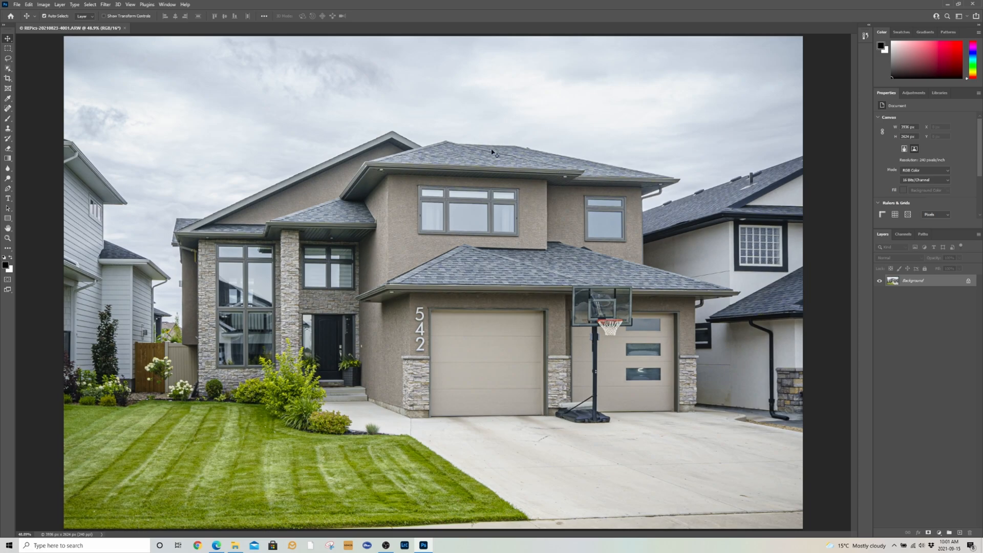
{"action": "mouse_move", "coordinate": [384, 178]}
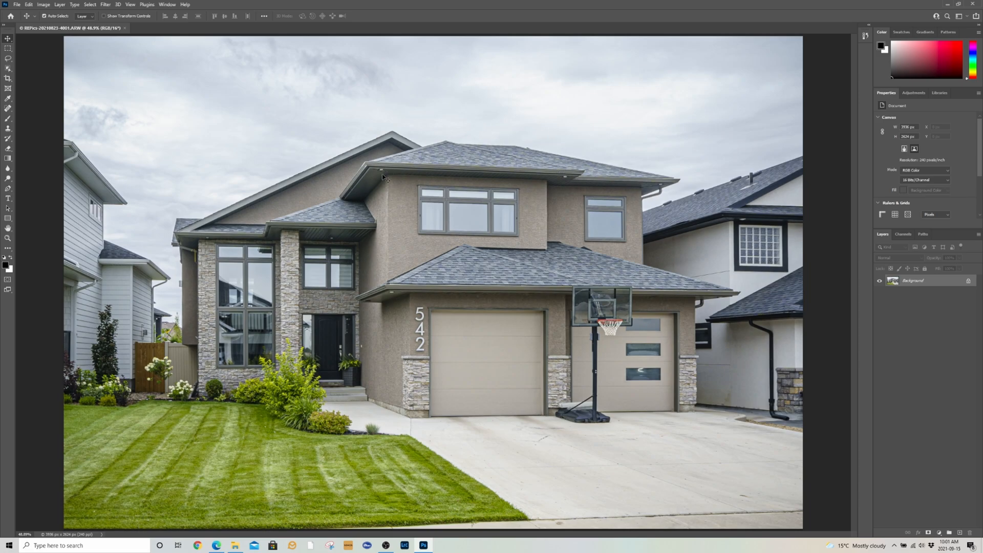
Relaunch Edit > Sky Replacement on the house photo, previewing a blue cloudy sky again
{"action": "left_click", "coordinate": [29, 4]}
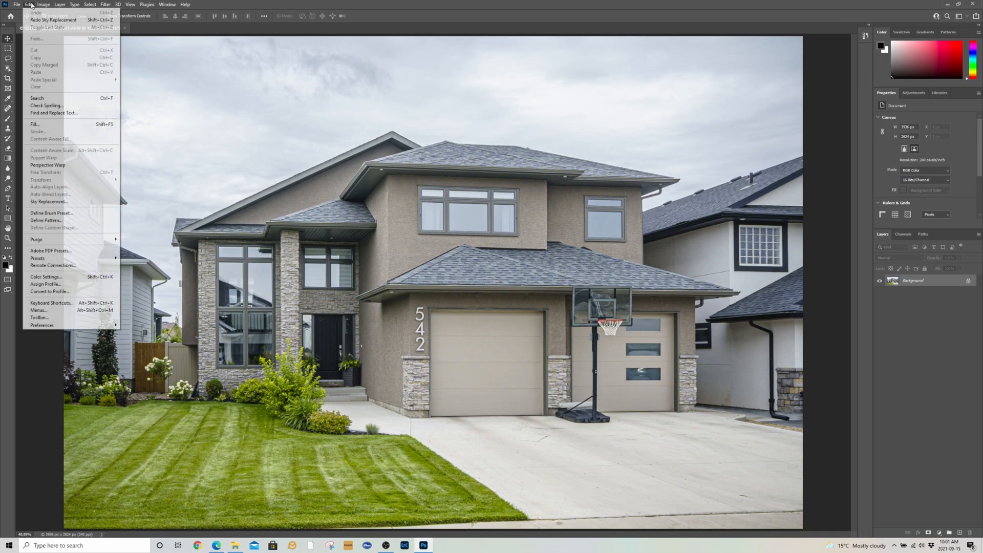
{"action": "mouse_move", "coordinate": [49, 202]}
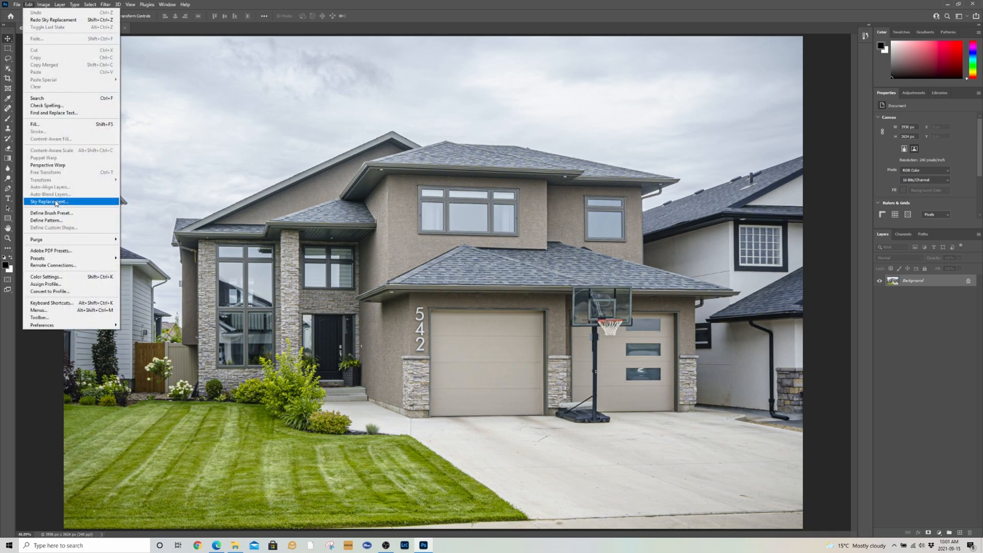
{"action": "left_click", "coordinate": [48, 202]}
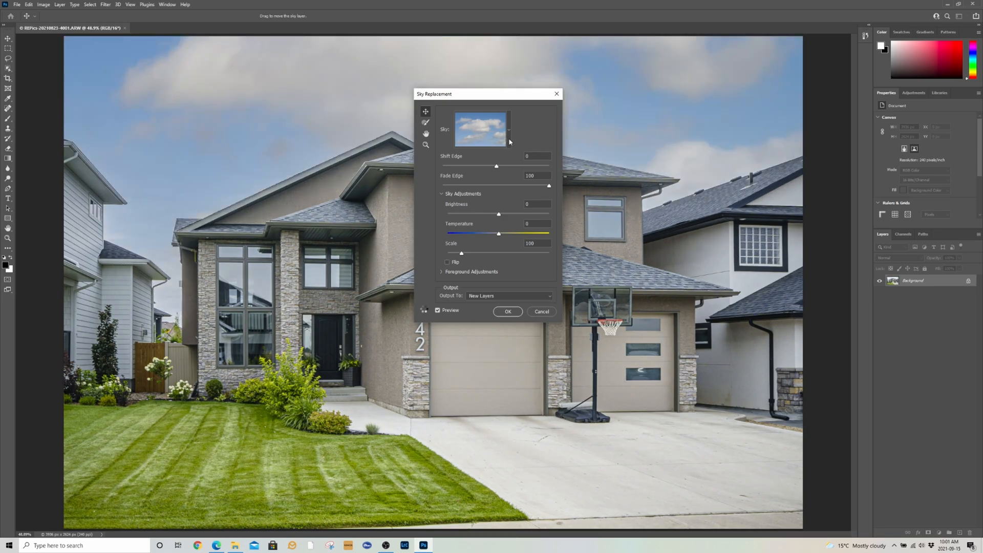
Preview a sky from the Blue Skies - Shooting Real Estate group, then cancel without applying it
{"action": "left_click", "coordinate": [481, 129]}
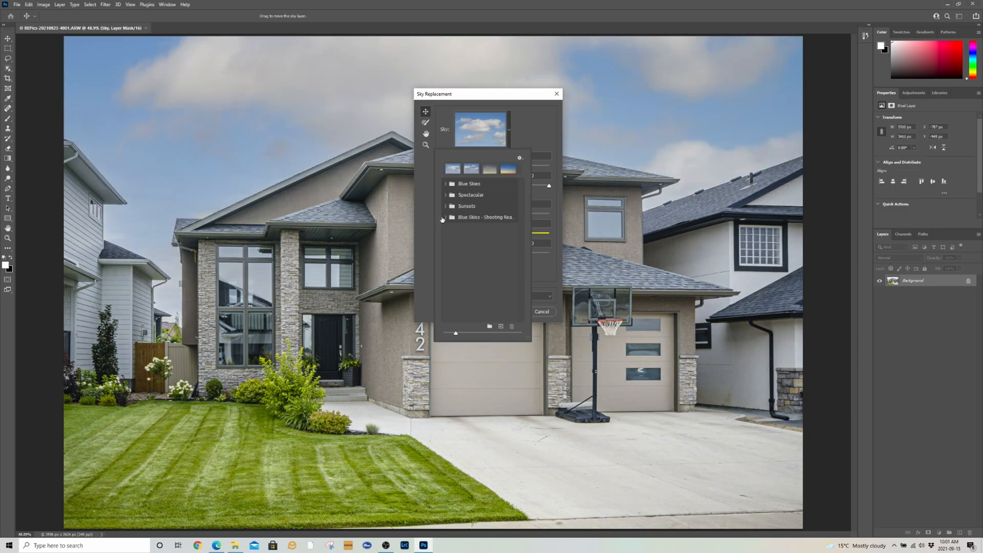
{"action": "left_click", "coordinate": [486, 217]}
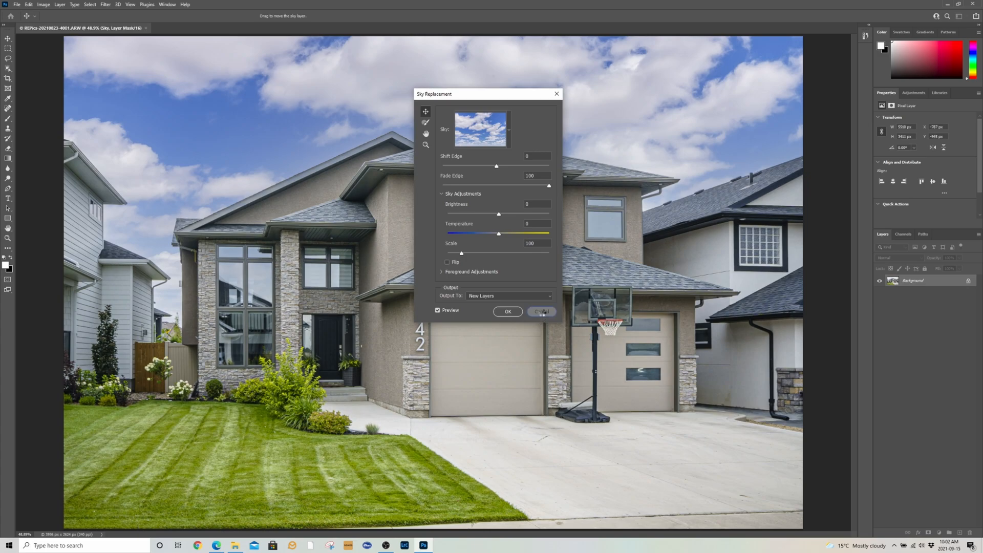
{"action": "left_click", "coordinate": [541, 312]}
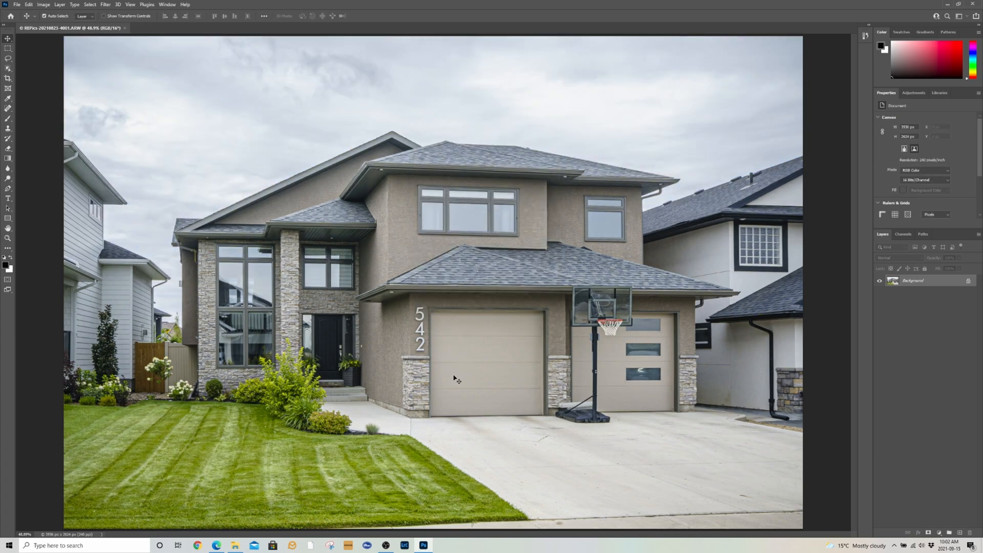